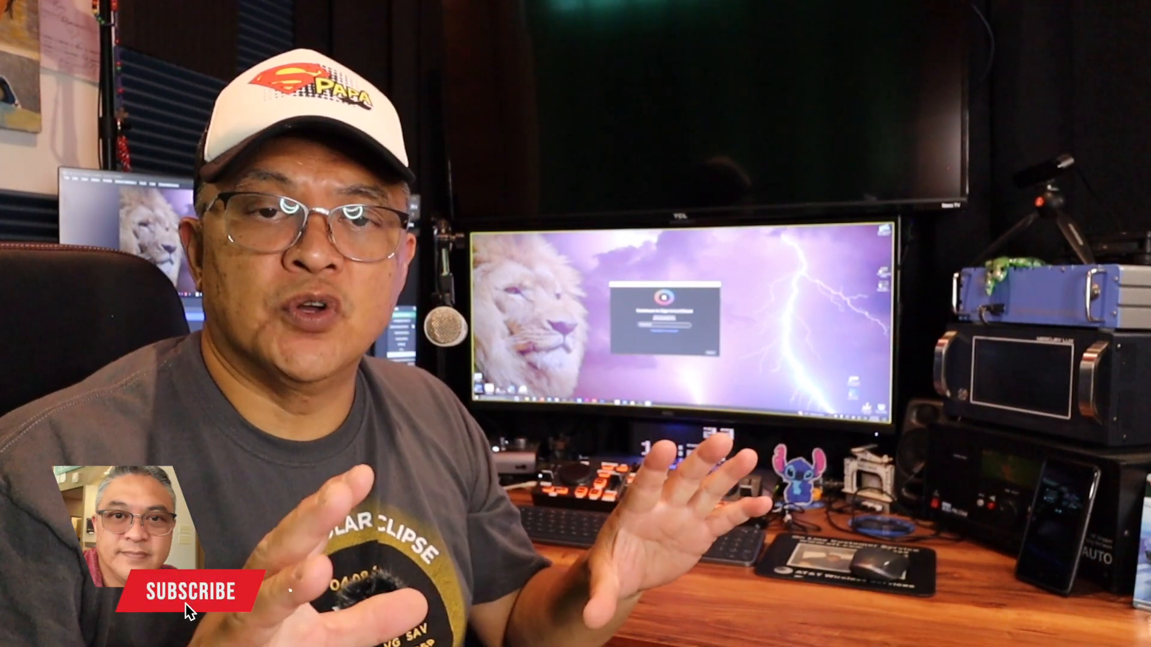
Enter the Apple ID password and submit it to reach the six-digit code screen.
{"action": "left_click", "coordinate": [187, 591]}
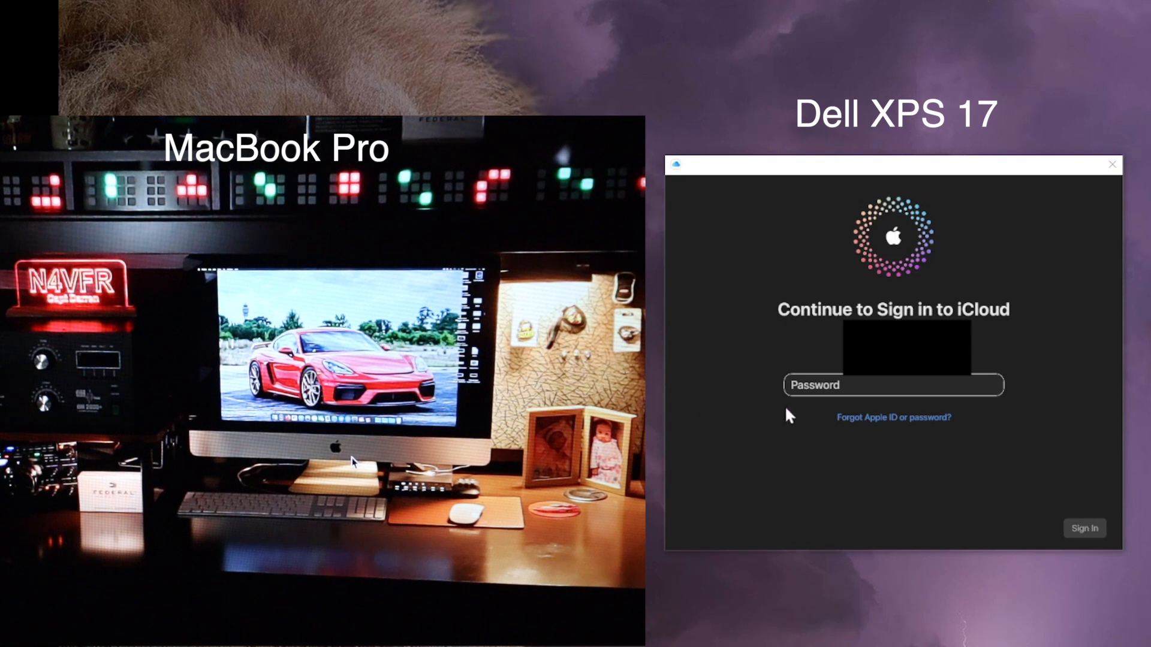
{"action": "left_click", "coordinate": [892, 384]}
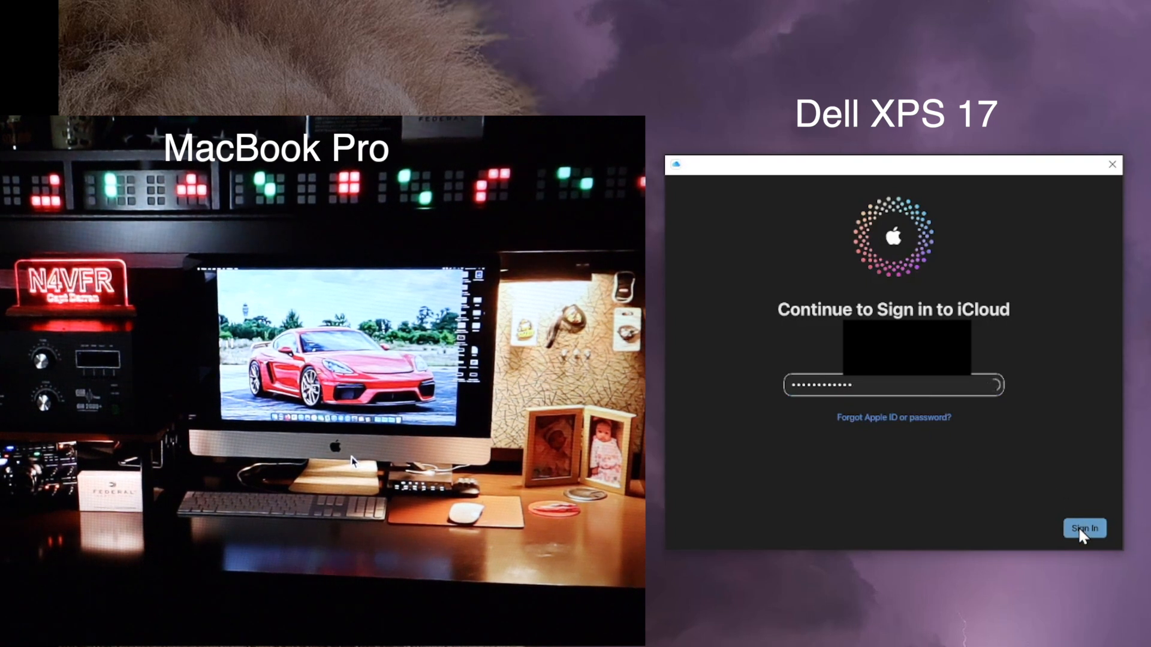
{"action": "left_click", "coordinate": [1084, 527]}
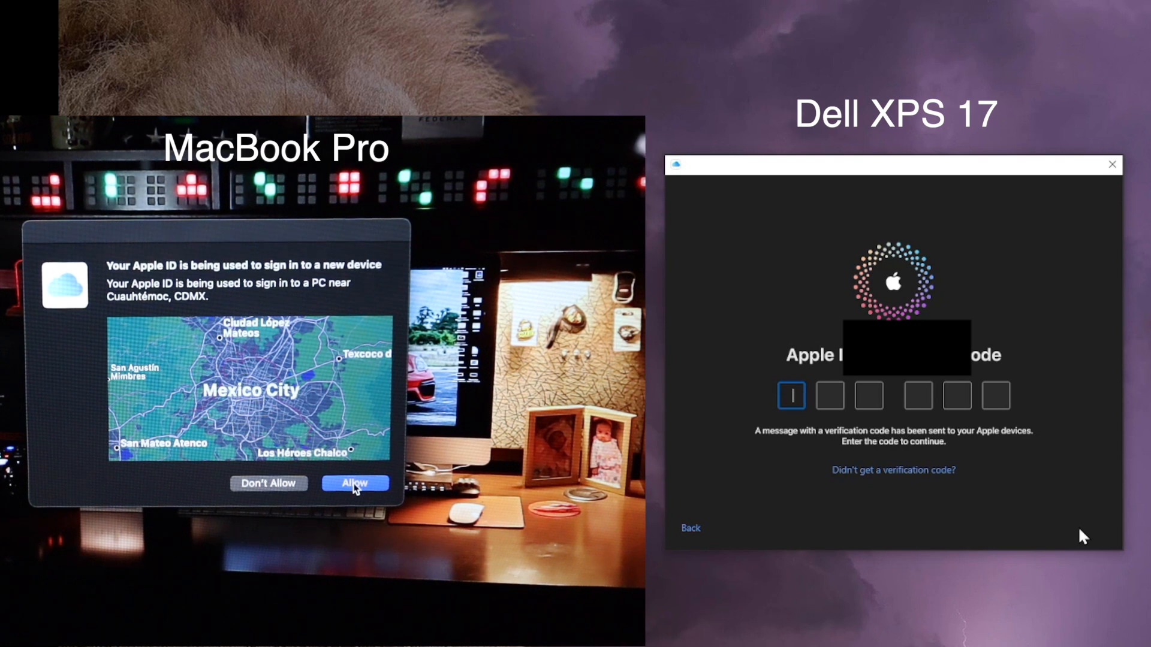
Allow the sign-in on the Mac and enter the displayed code 5218 on the PC.
{"action": "left_click", "coordinate": [355, 483]}
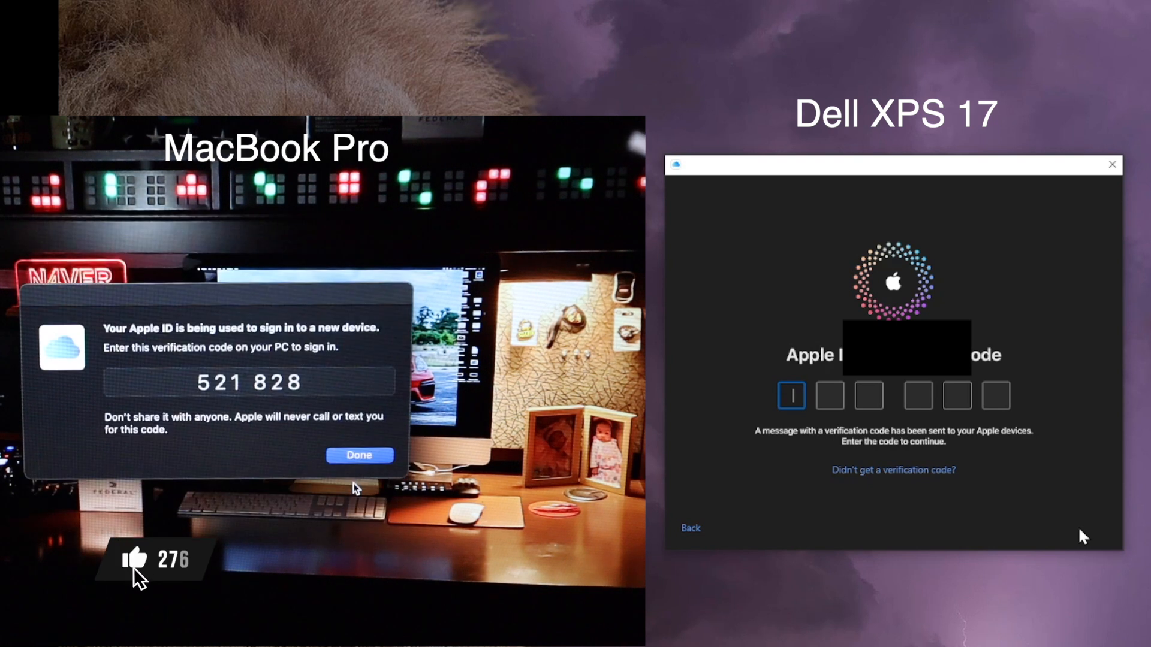
{"action": "left_click", "coordinate": [136, 559]}
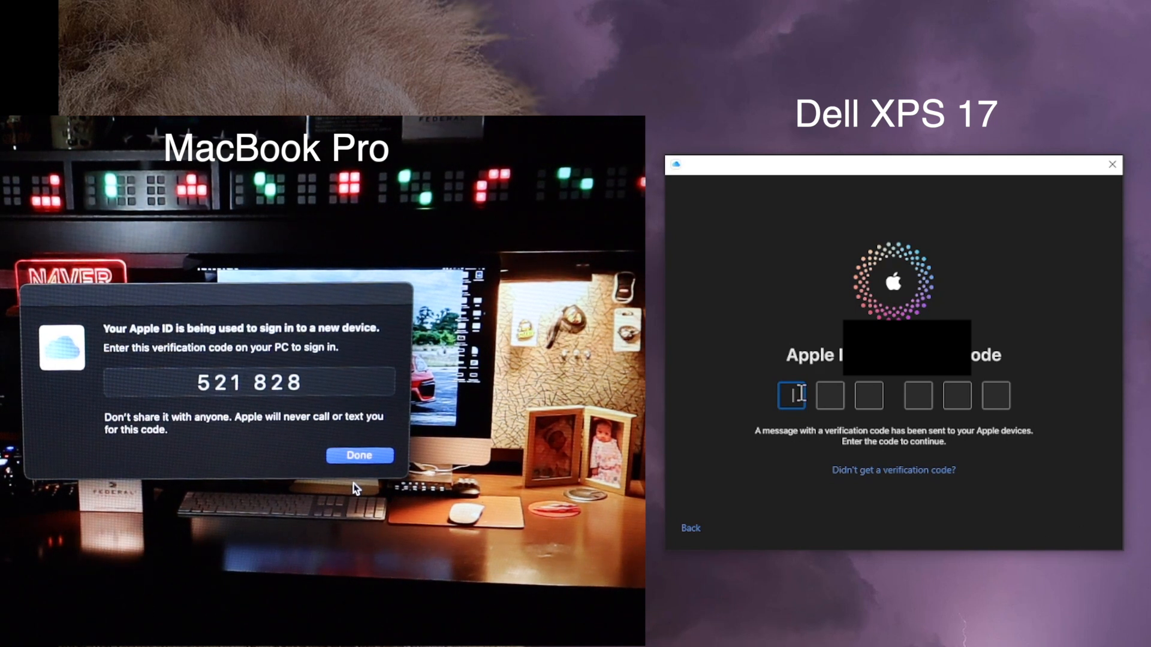
{"action": "type", "text": "5"}
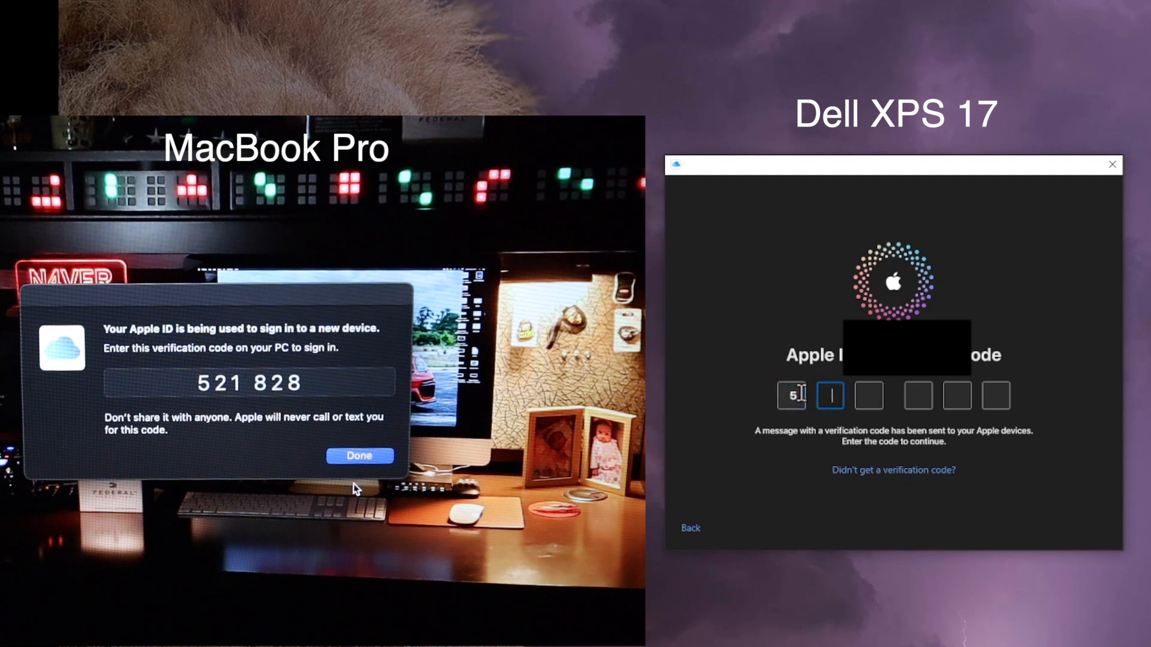
{"action": "type", "text": "218"}
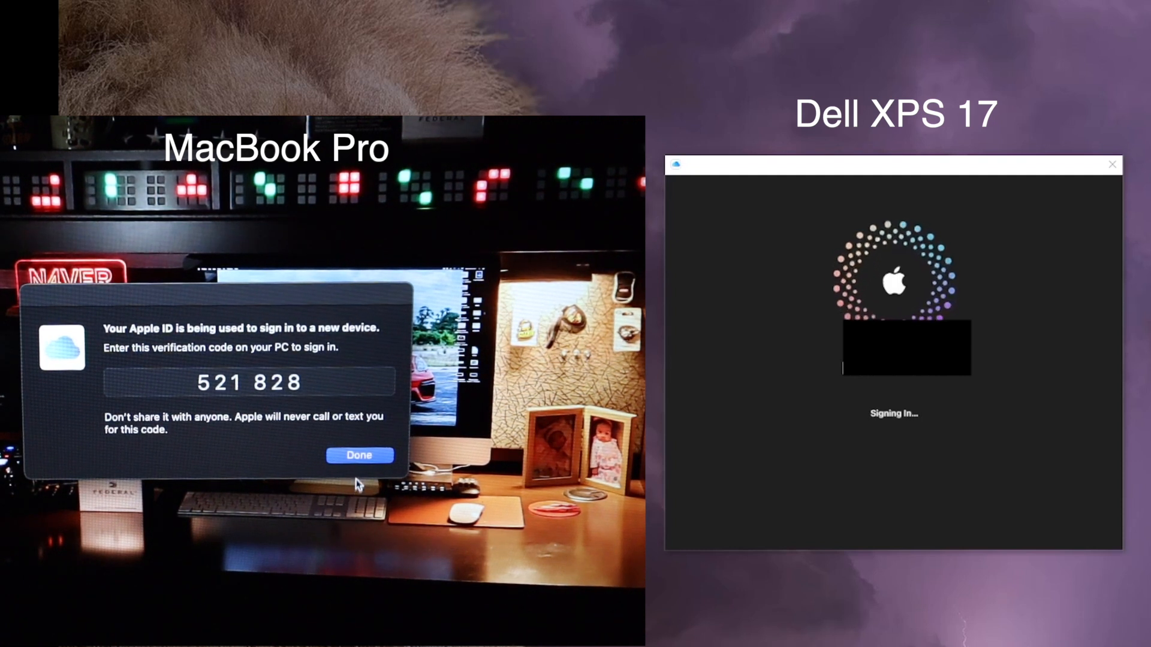
{"action": "mouse_move", "coordinate": [21, 198]}
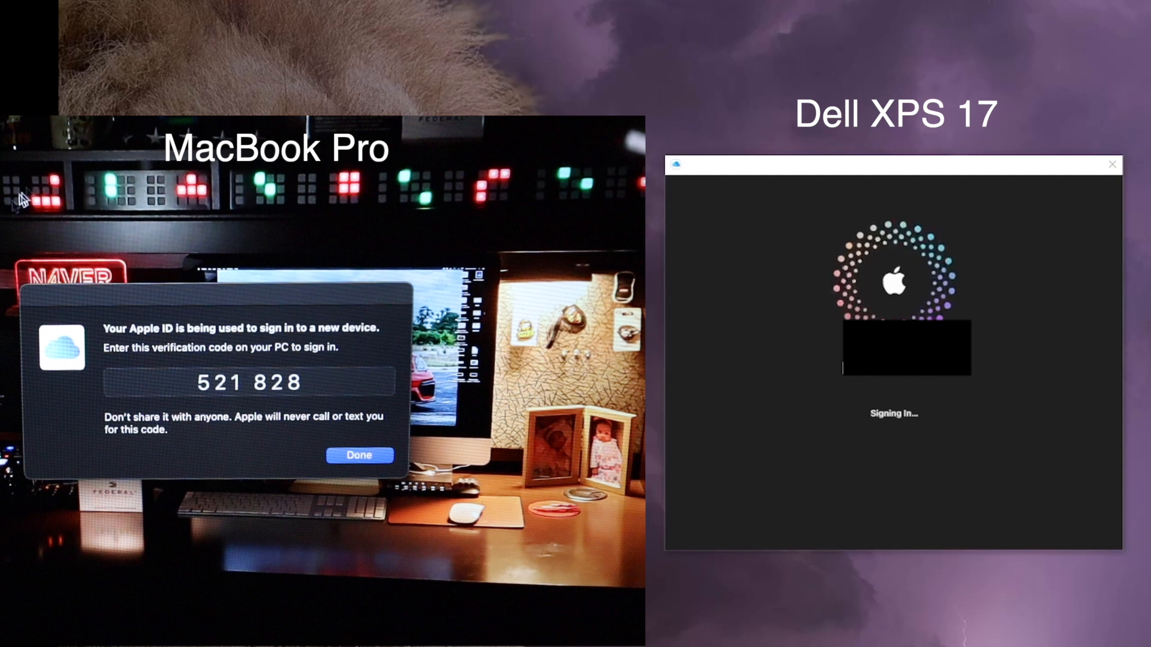
{"action": "mouse_move", "coordinate": [289, 512]}
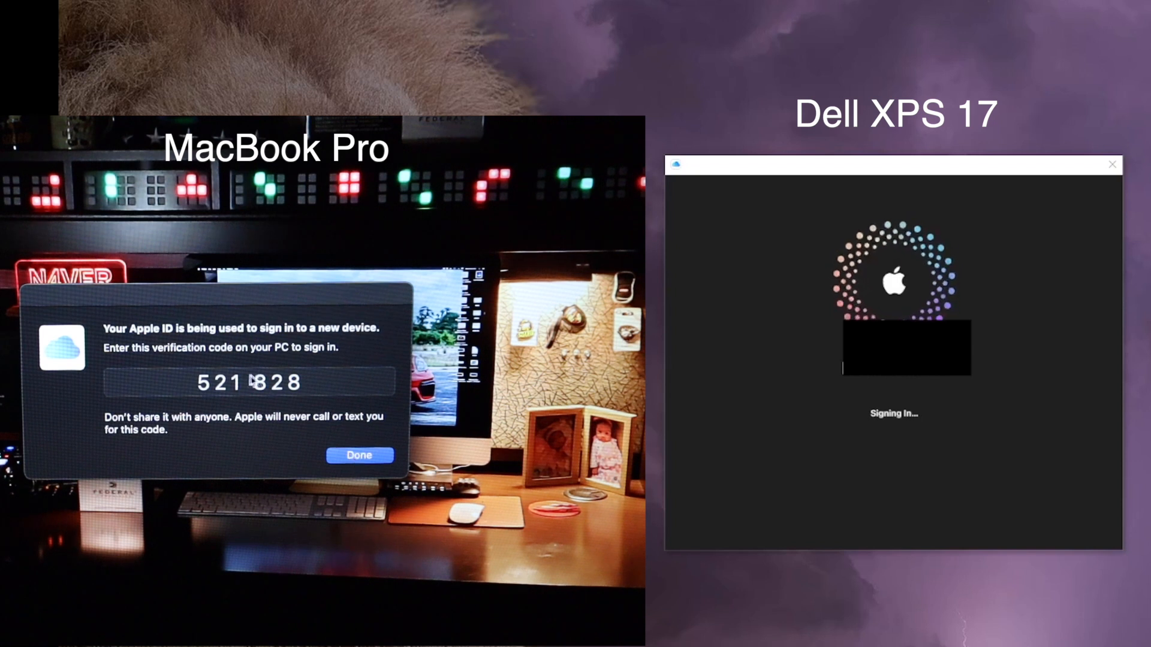
Acknowledge the Verification Failed server error and return to the password screen.
{"action": "left_click", "coordinate": [358, 455]}
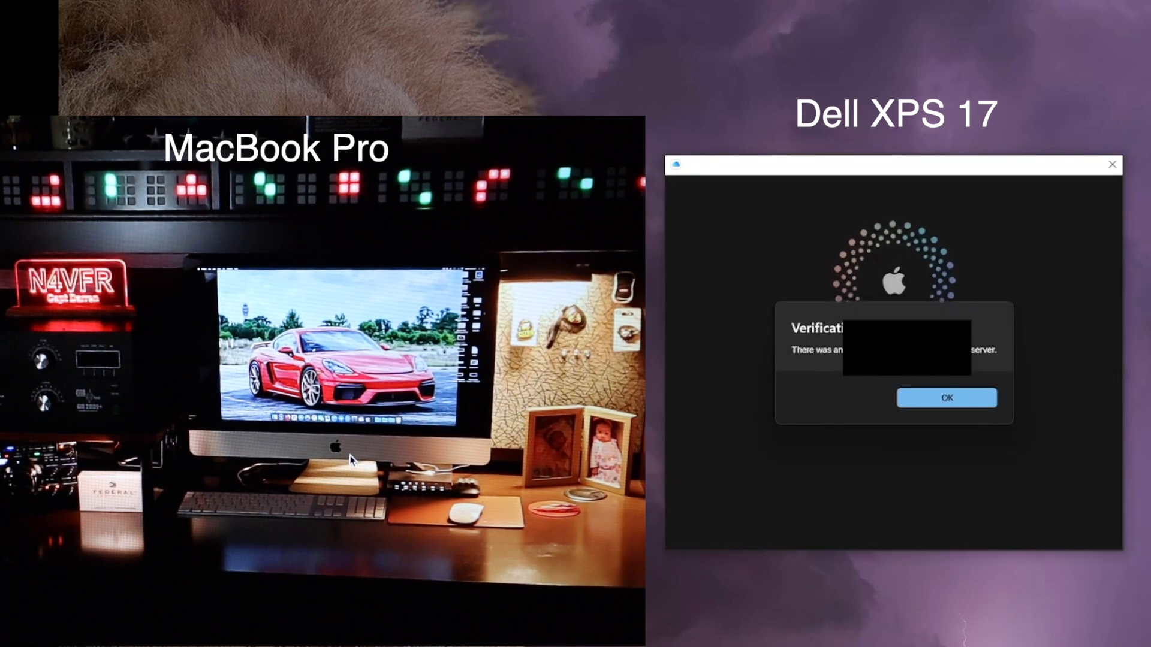
{"action": "left_click", "coordinate": [946, 398]}
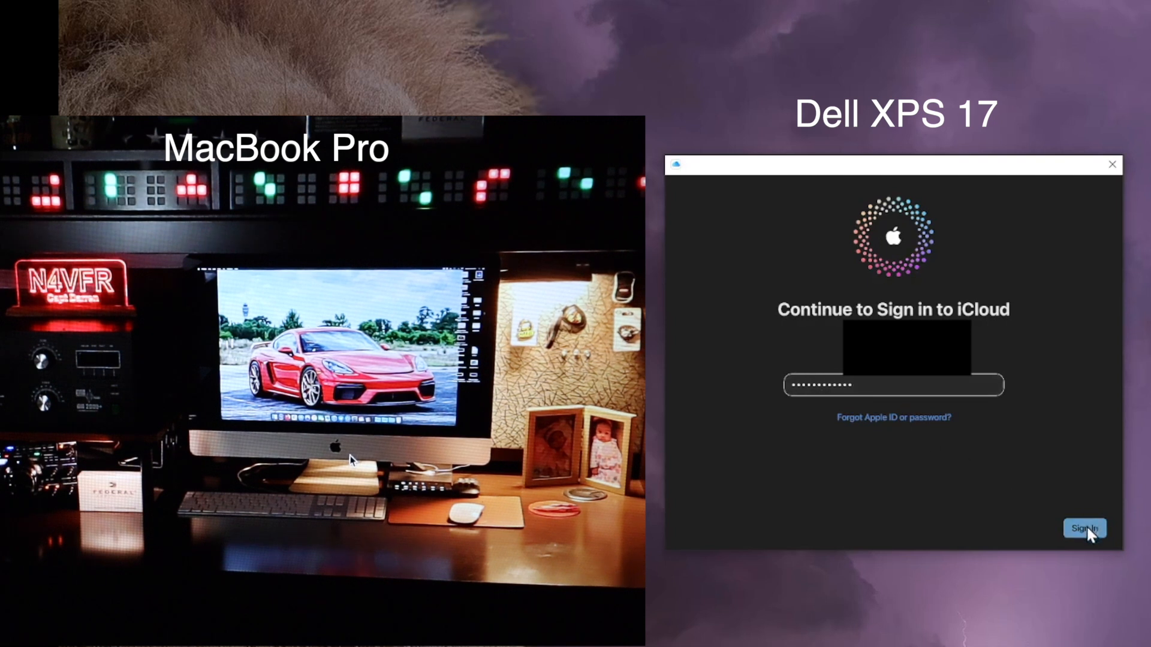
Submit the password again and choose Don't Allow on the Mac's new-device alert.
{"action": "left_click", "coordinate": [1083, 529]}
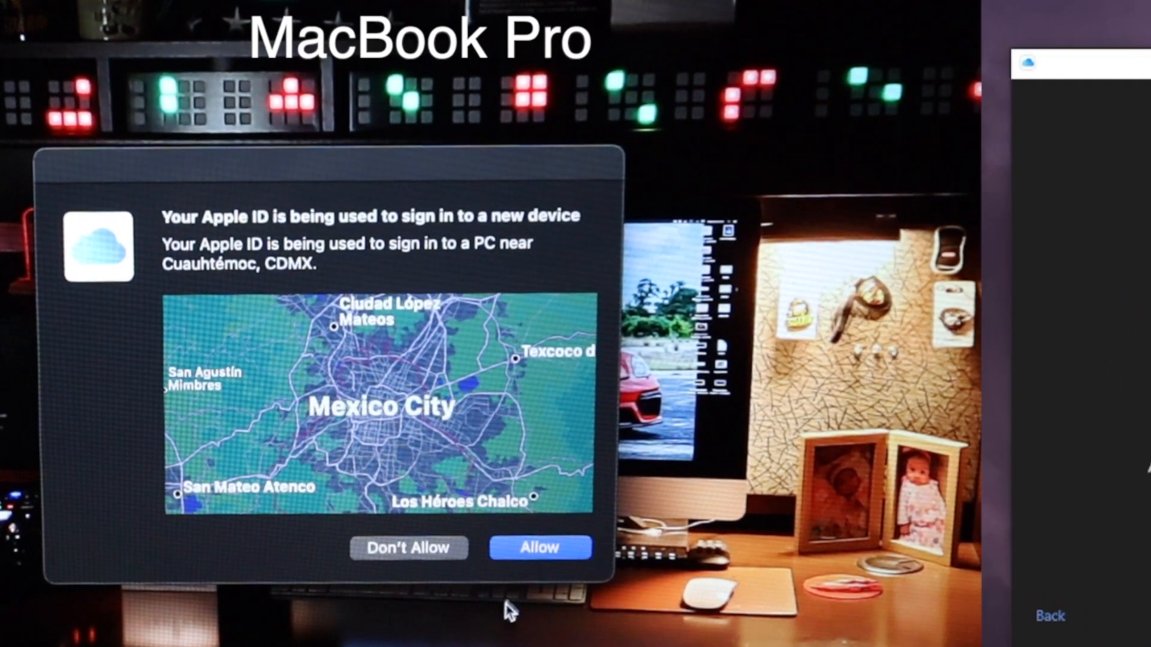
{"action": "mouse_move", "coordinate": [477, 556]}
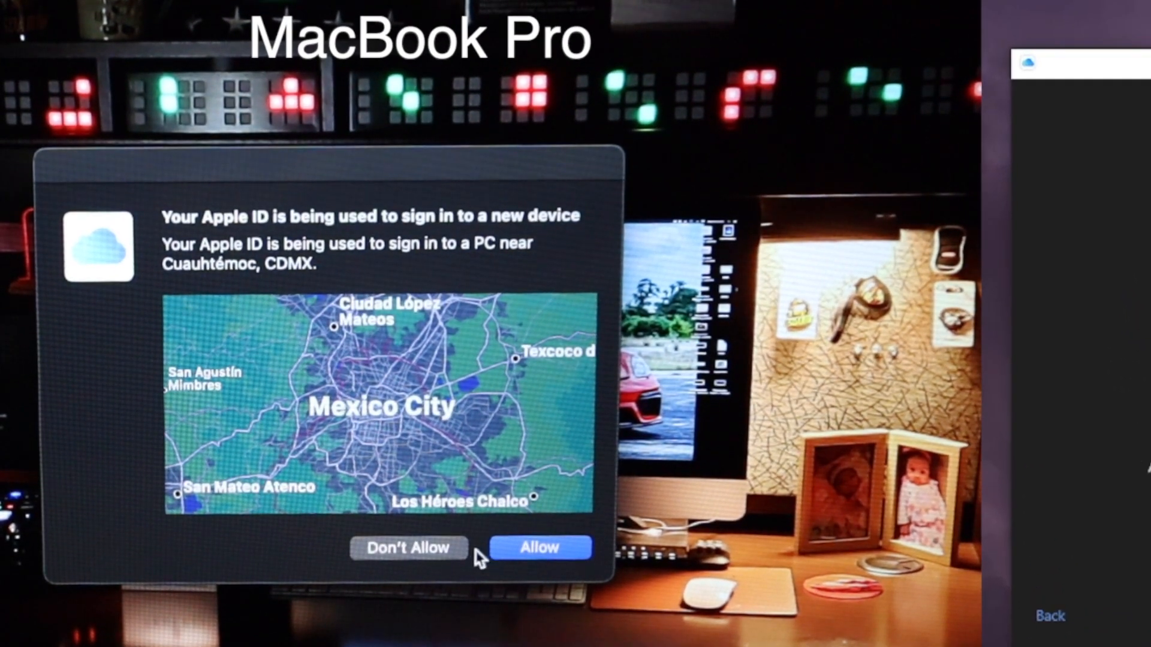
{"action": "left_click", "coordinate": [408, 548]}
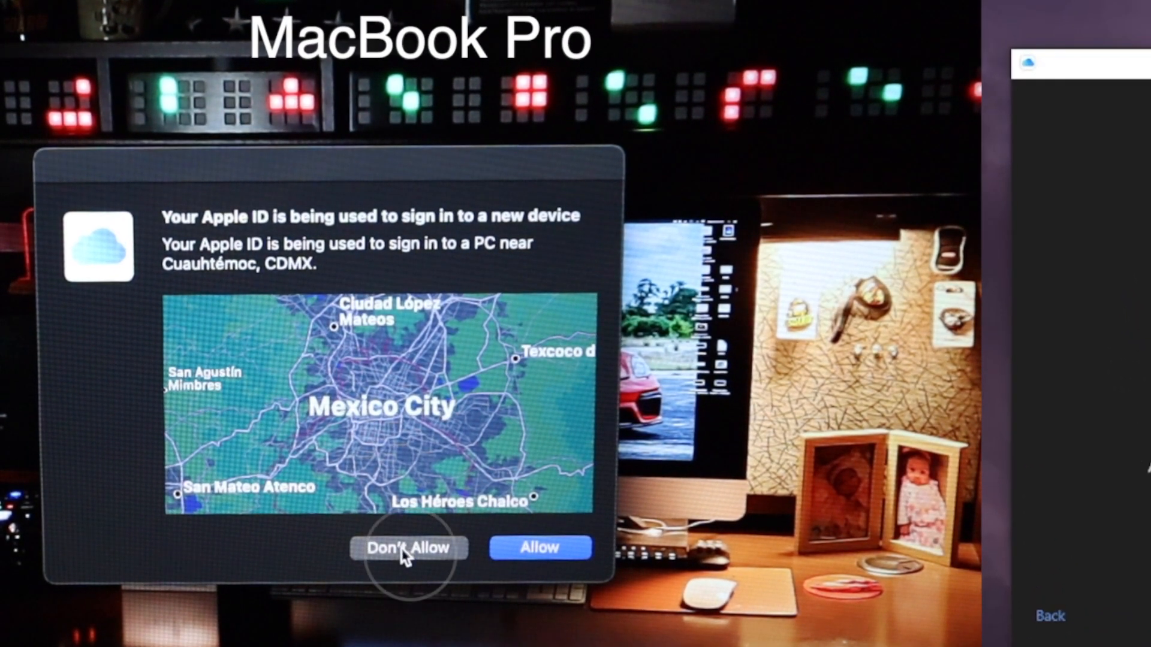
{"action": "left_click", "coordinate": [408, 548]}
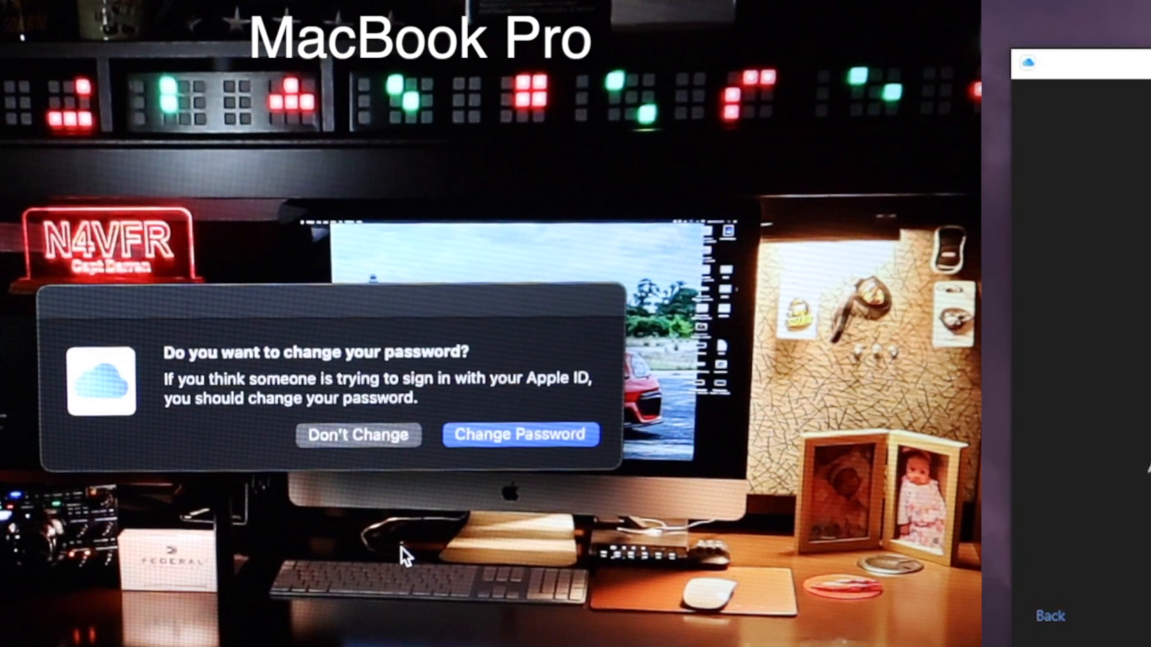
{"action": "mouse_move", "coordinate": [319, 397]}
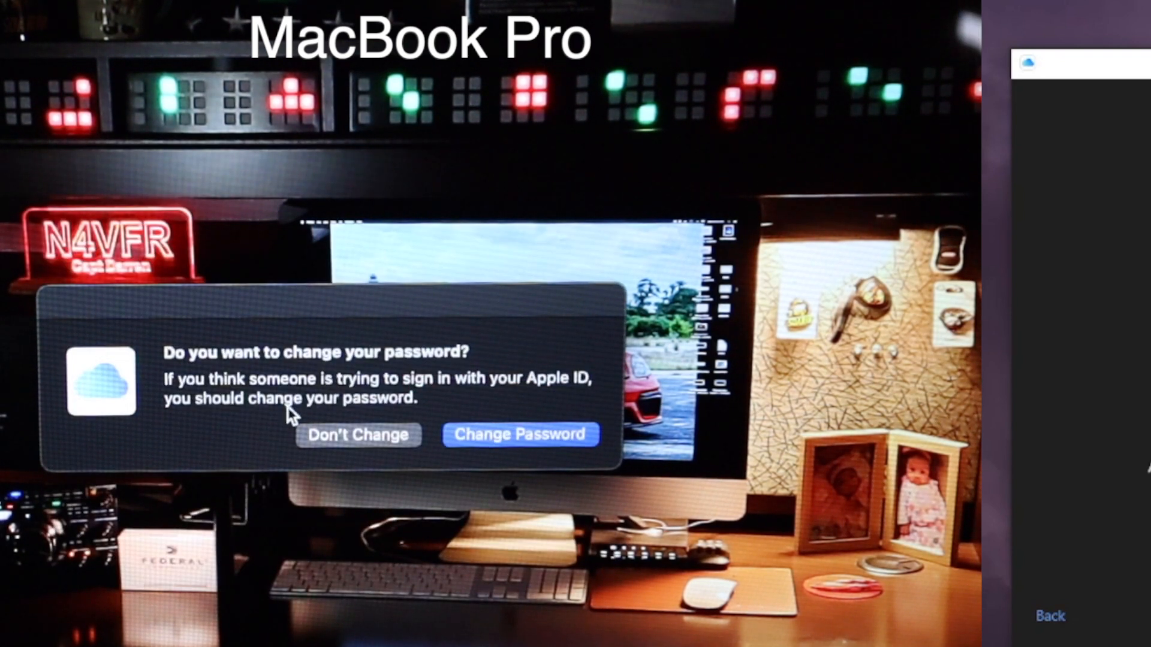
{"action": "mouse_move", "coordinate": [281, 429]}
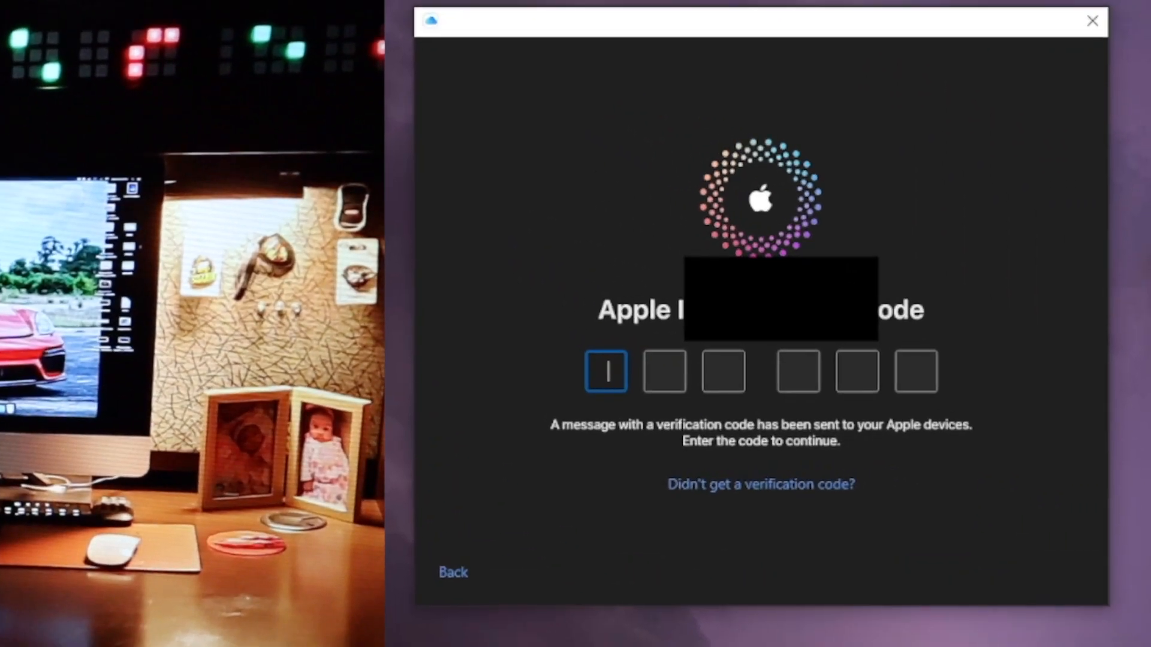
{"action": "mouse_move", "coordinate": [734, 446]}
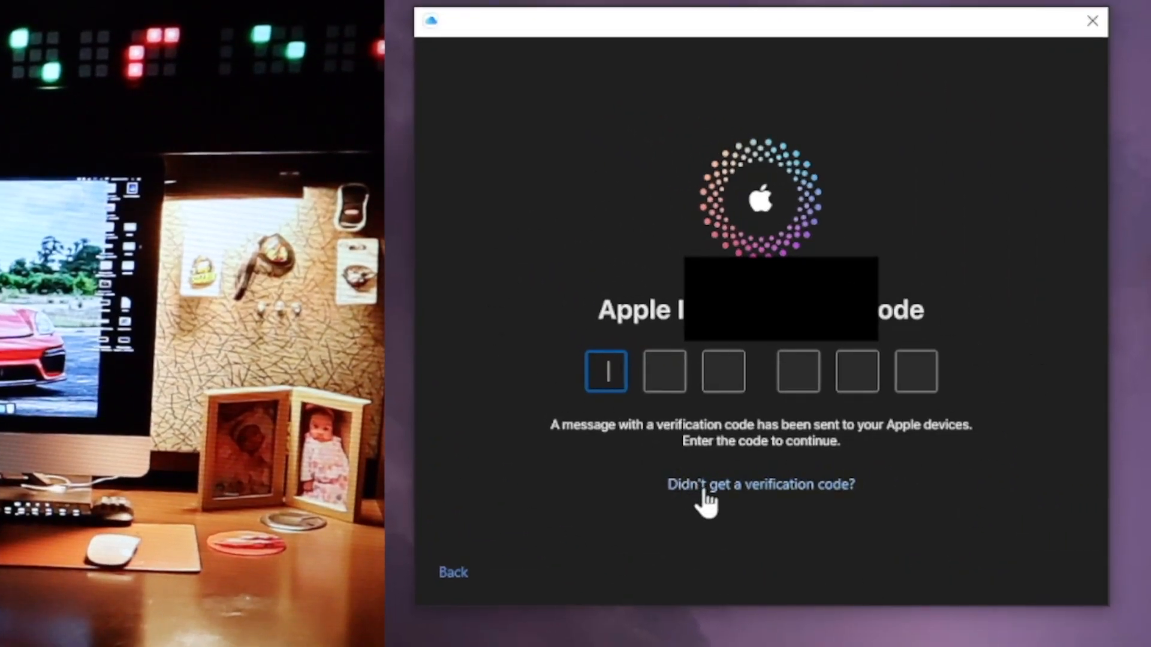
{"action": "mouse_move", "coordinate": [775, 506]}
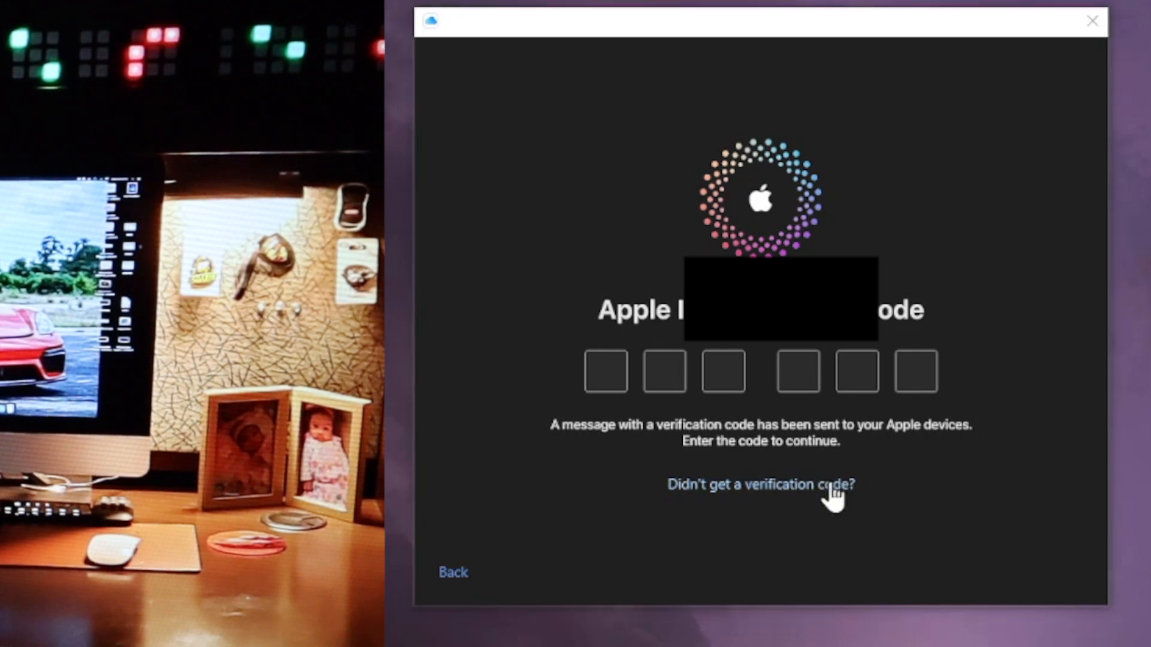
{"action": "mouse_move", "coordinate": [778, 492]}
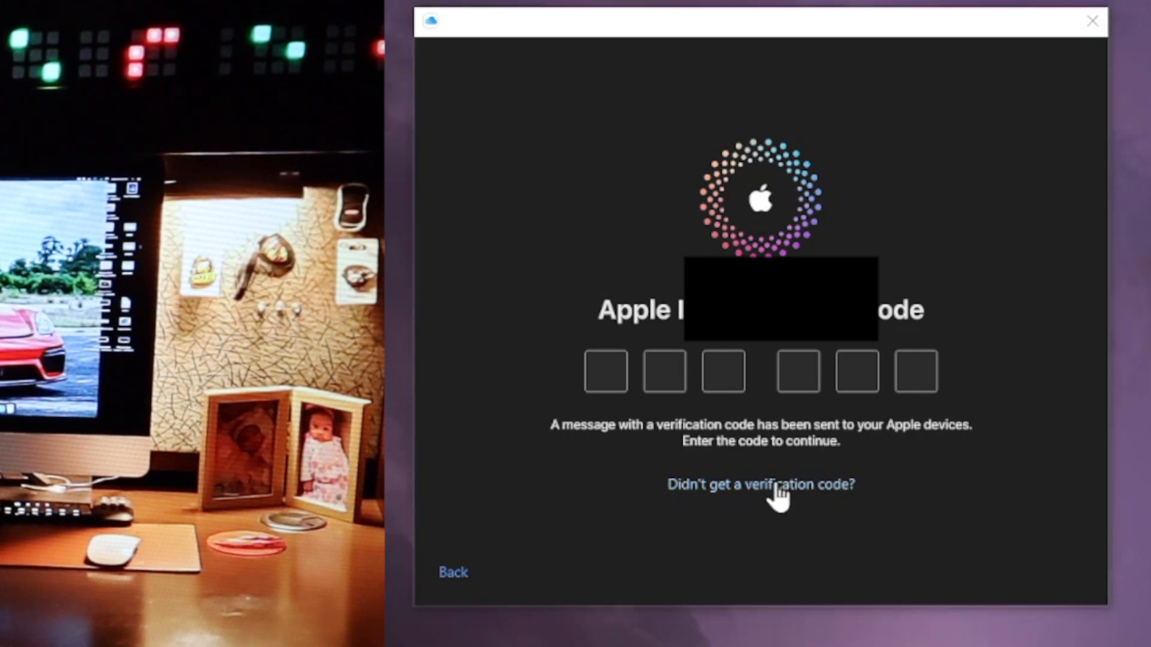
Choose 'Didn't get a verification code?' to see other ways to receive one.
{"action": "left_click", "coordinate": [762, 485]}
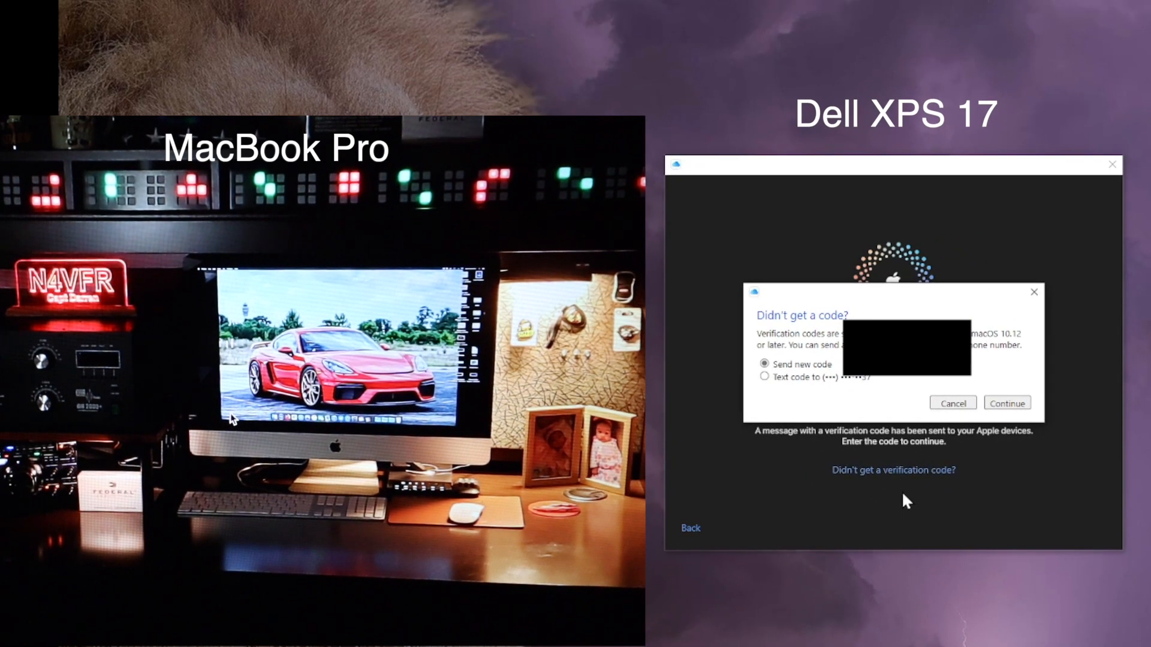
{"action": "mouse_move", "coordinate": [828, 361]}
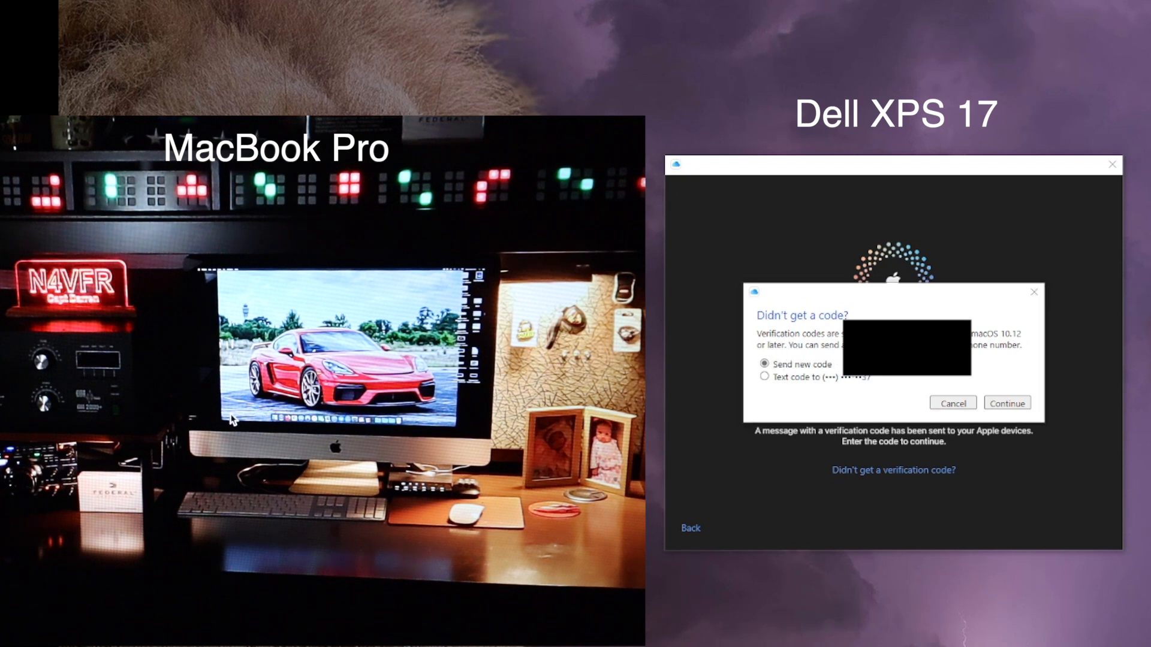
{"action": "mouse_move", "coordinate": [999, 352]}
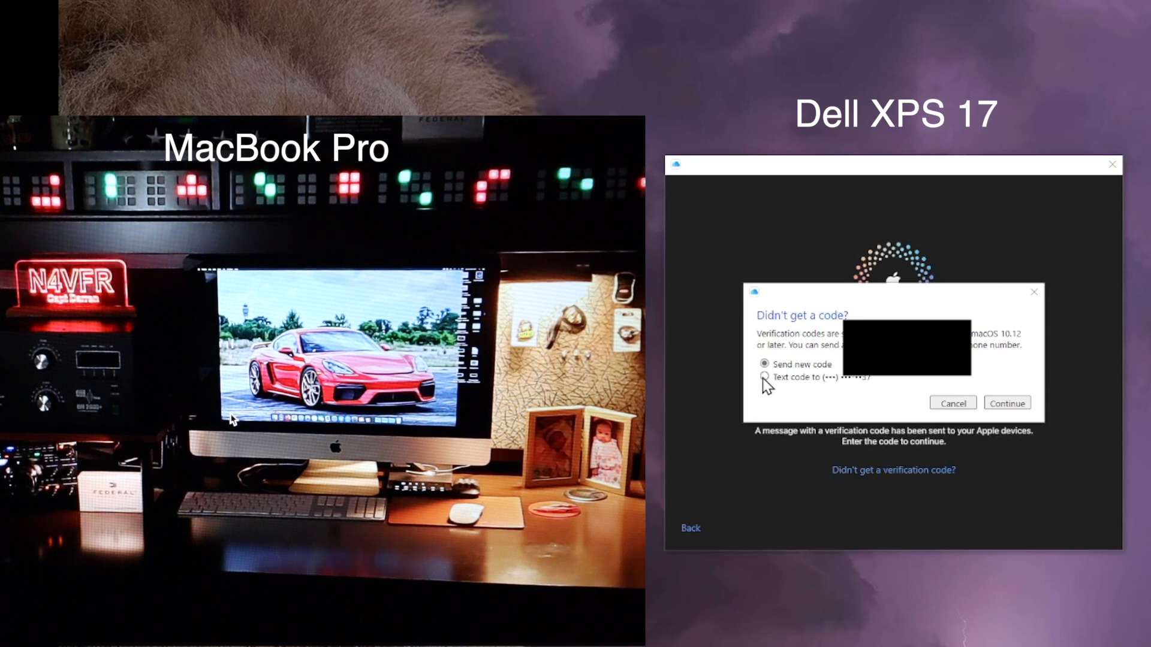
{"action": "left_click", "coordinate": [764, 378]}
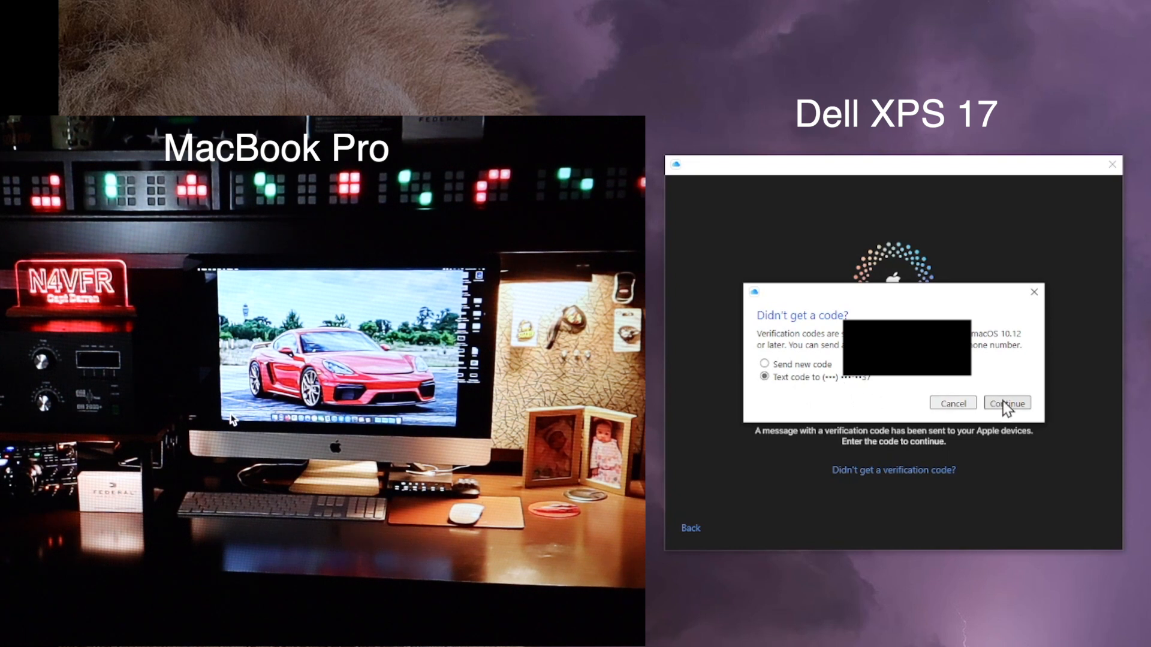
{"action": "left_click", "coordinate": [1006, 403]}
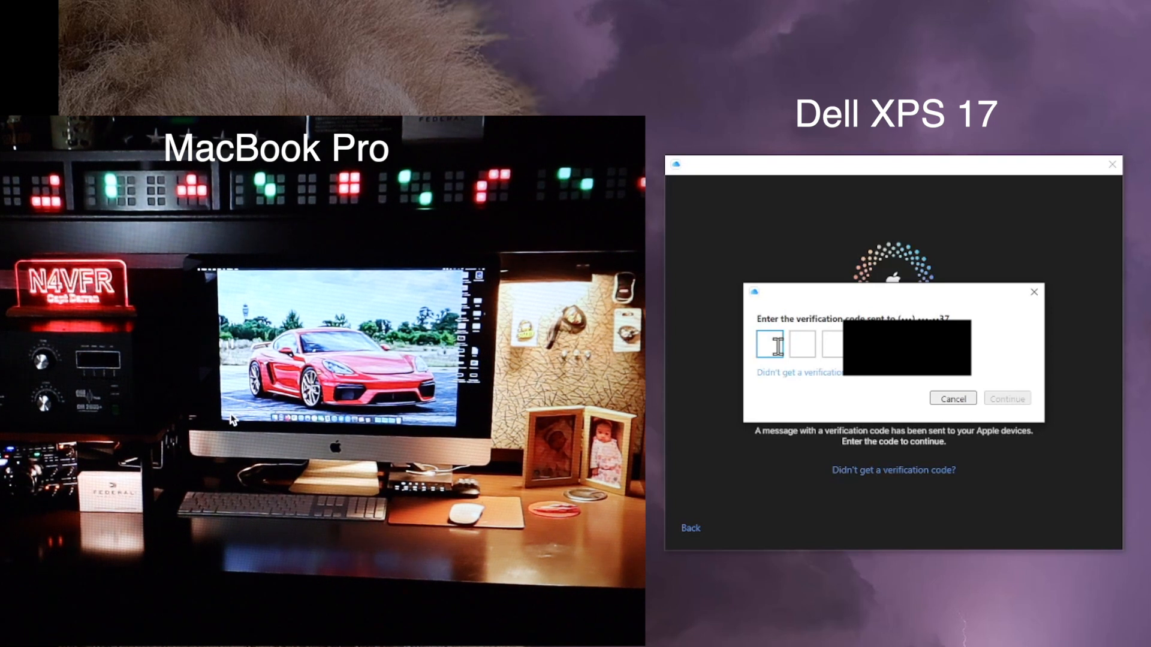
{"action": "type", "text": "0"}
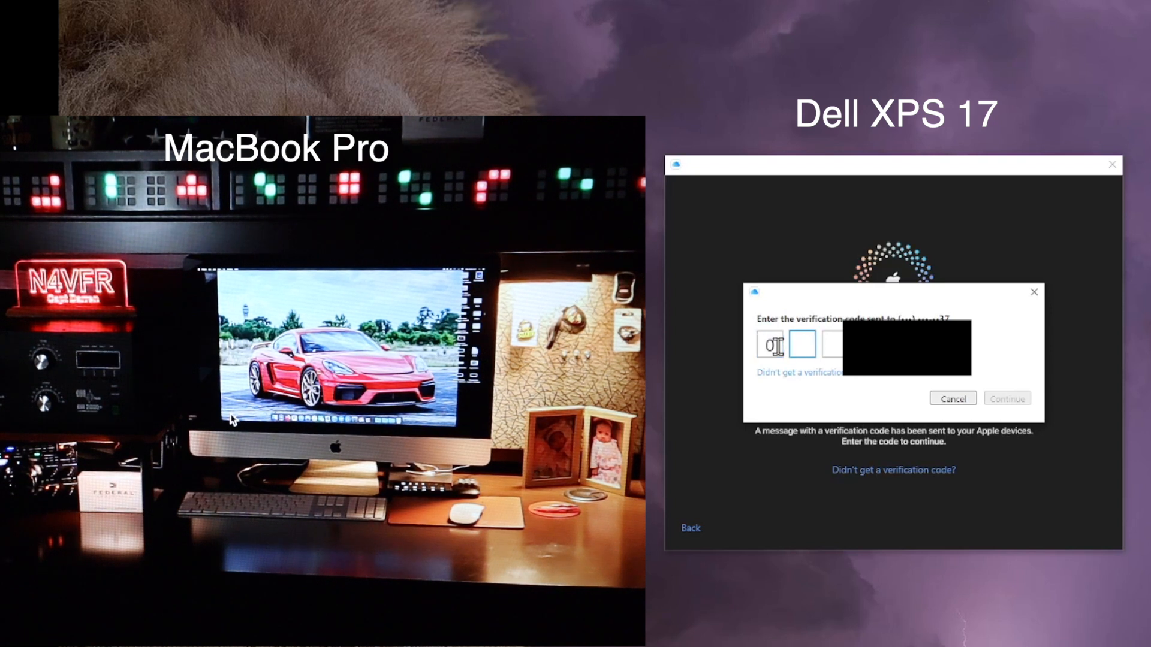
{"action": "type", "text": "75"}
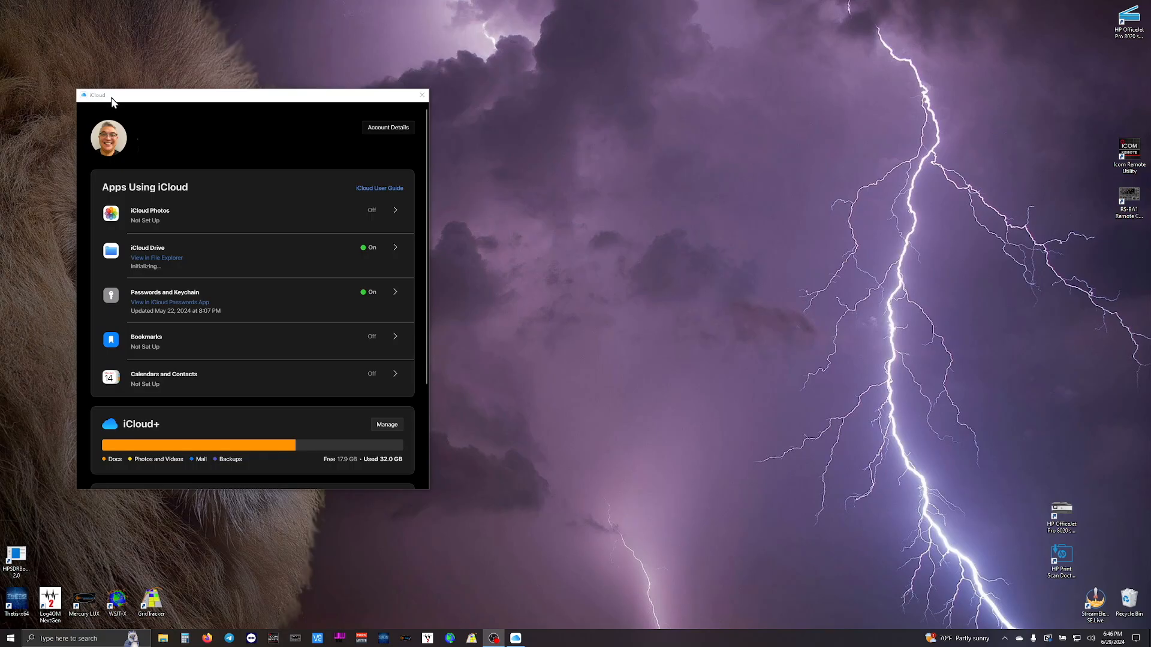
{"action": "mouse_move", "coordinate": [169, 99]}
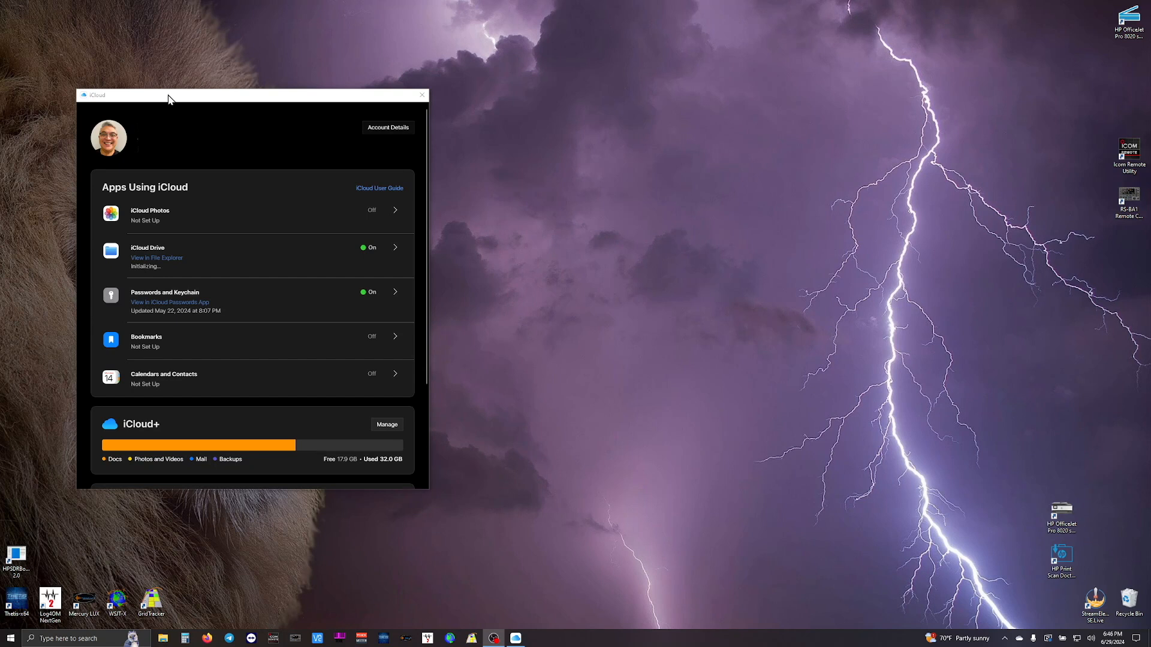
{"action": "mouse_move", "coordinate": [164, 100]}
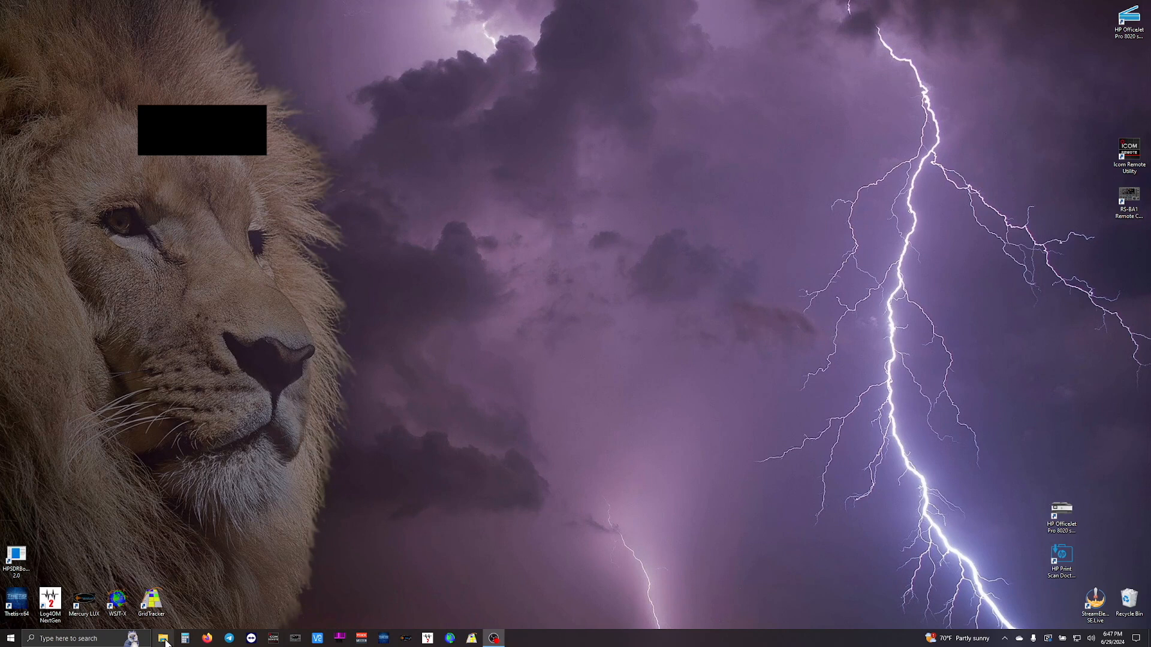
Show iCloud Drive in File Explorer with its synced Desktop, Documents and Downloads folders.
{"action": "left_click", "coordinate": [164, 638]}
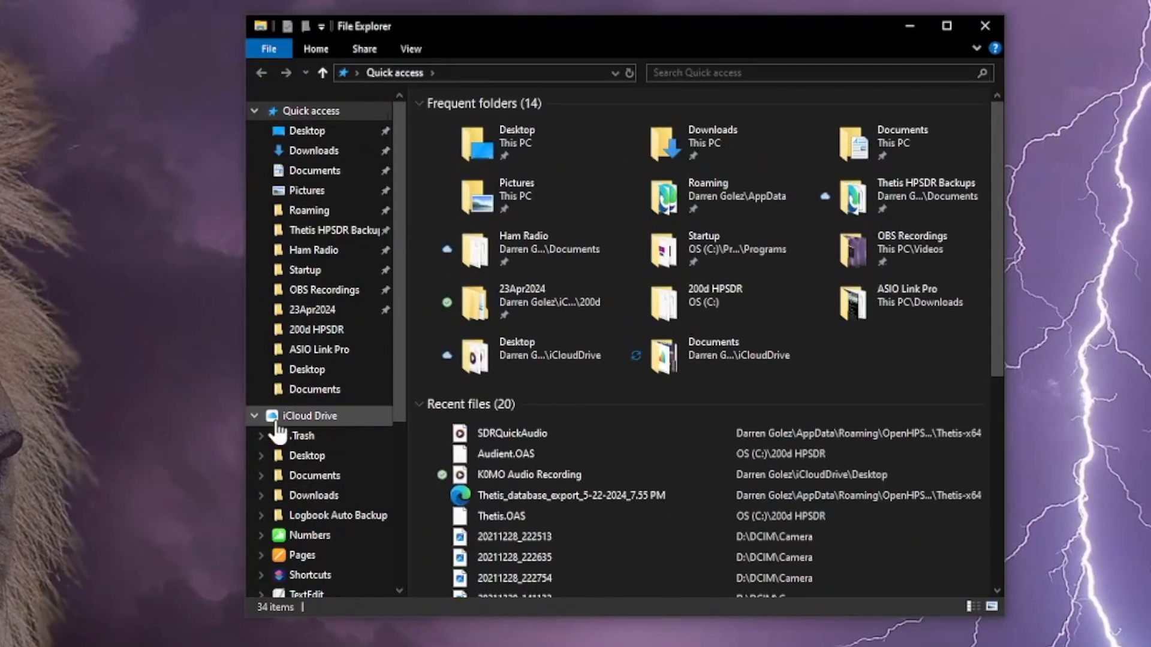
{"action": "left_click", "coordinate": [309, 416]}
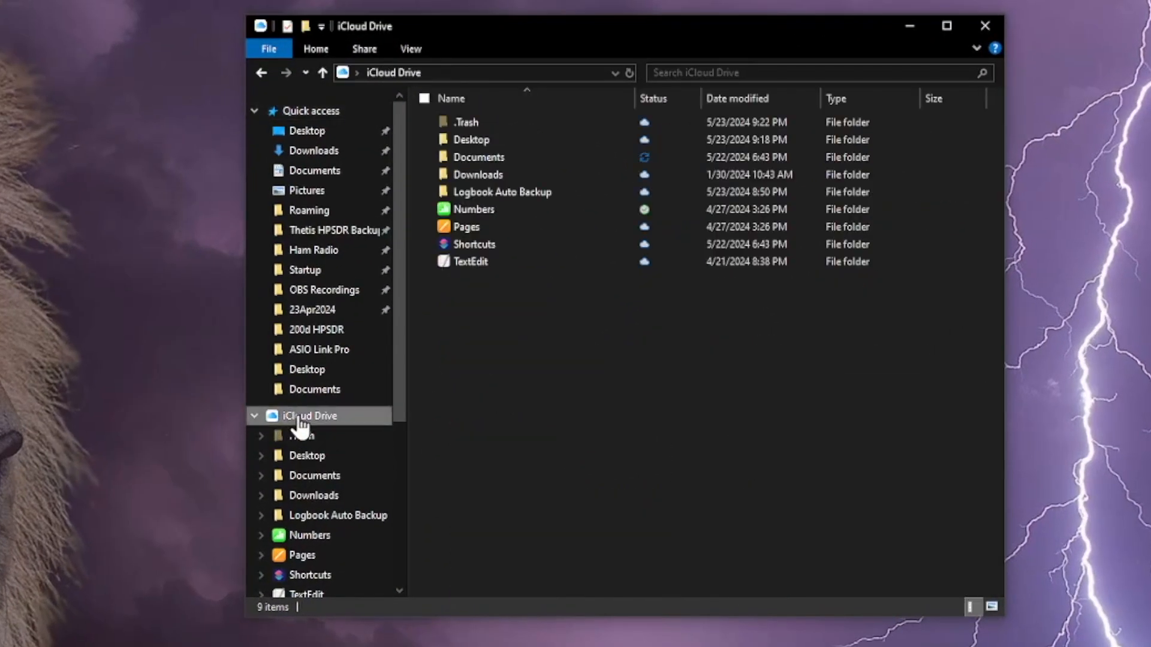